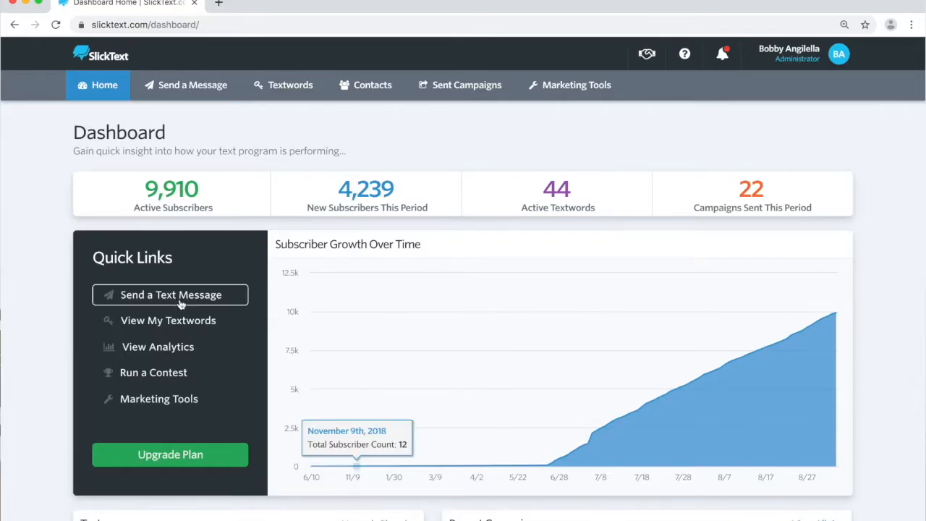
# Step: Address a new message to the bb grill list and review its segments, leaving None selected
pyautogui.click(170, 295)
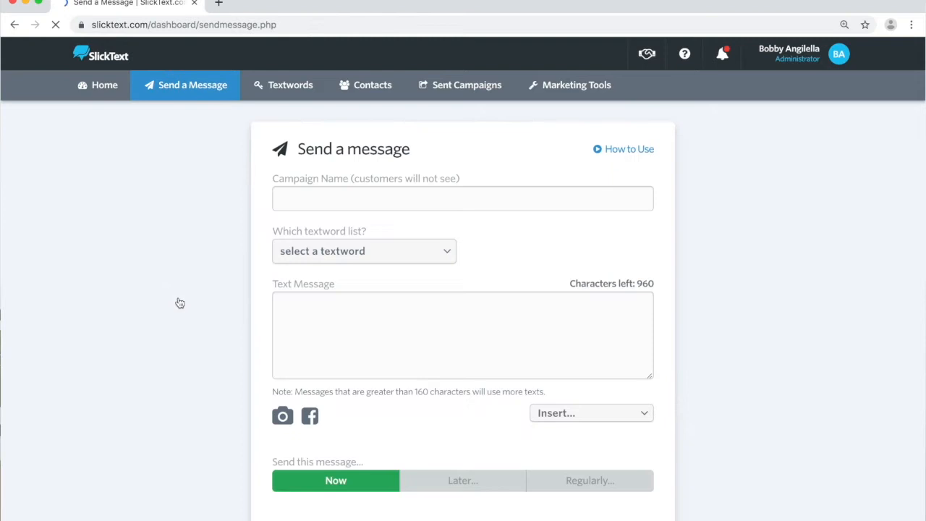
pyautogui.click(364, 252)
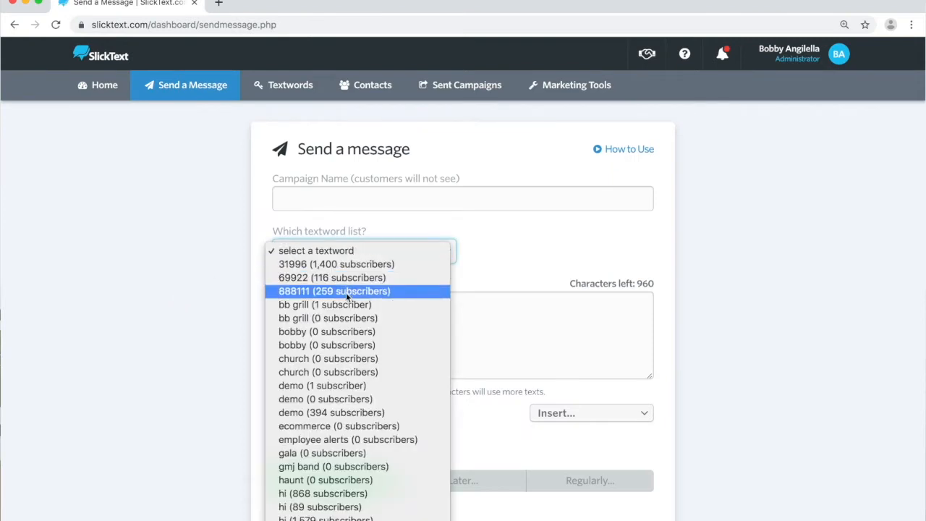
pyautogui.click(324, 303)
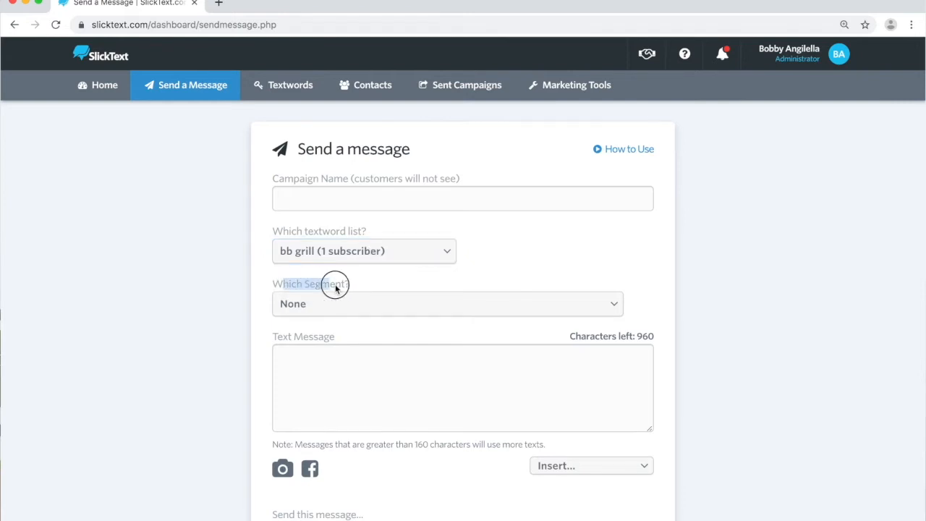
pyautogui.click(445, 303)
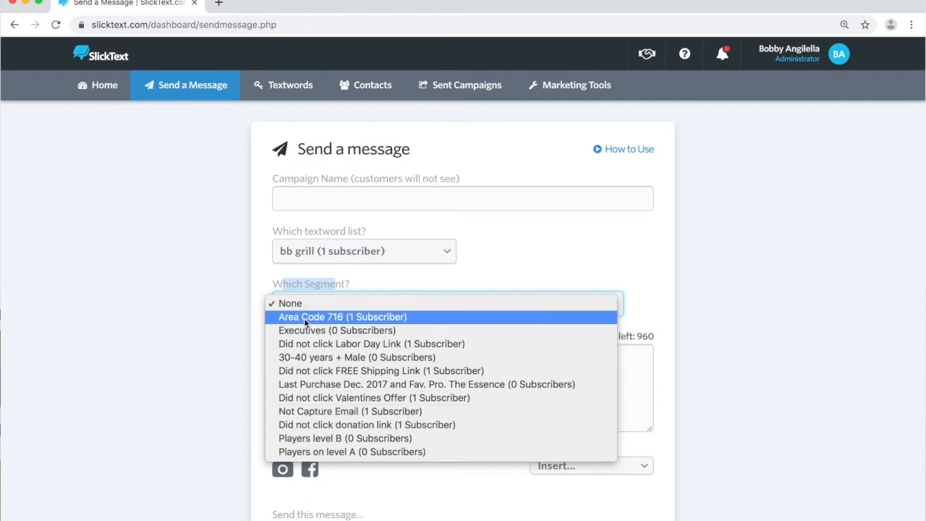
pyautogui.click(289, 304)
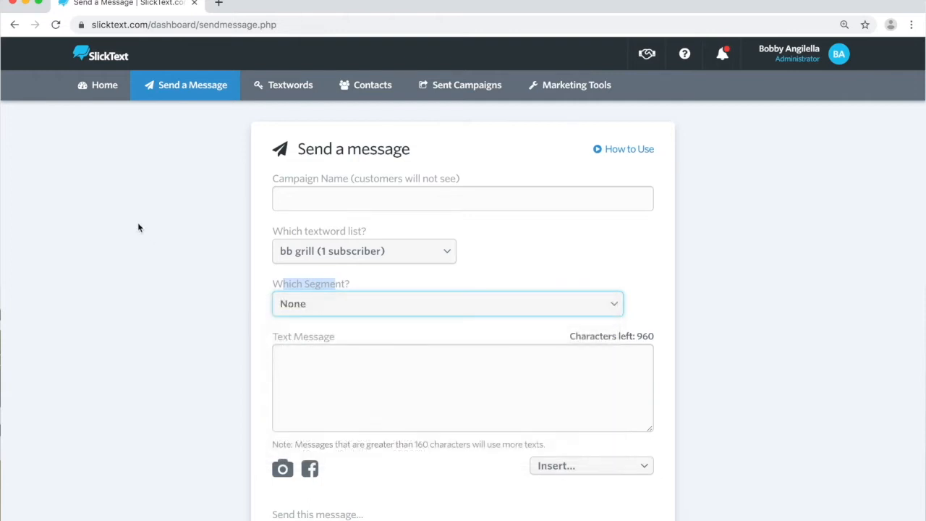
# Step: Go to the Textwords overview and manage segments for bb grill (888111)
pyautogui.click(289, 84)
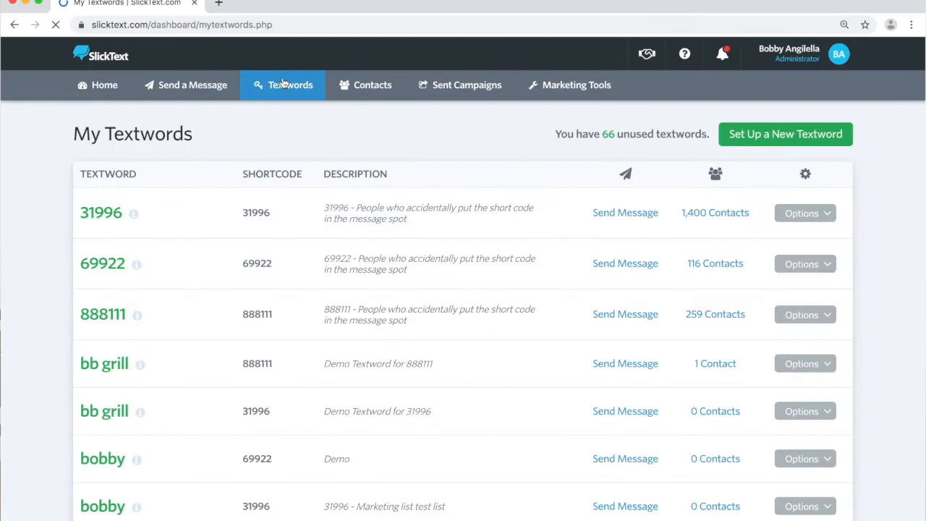
pyautogui.scroll(-3)
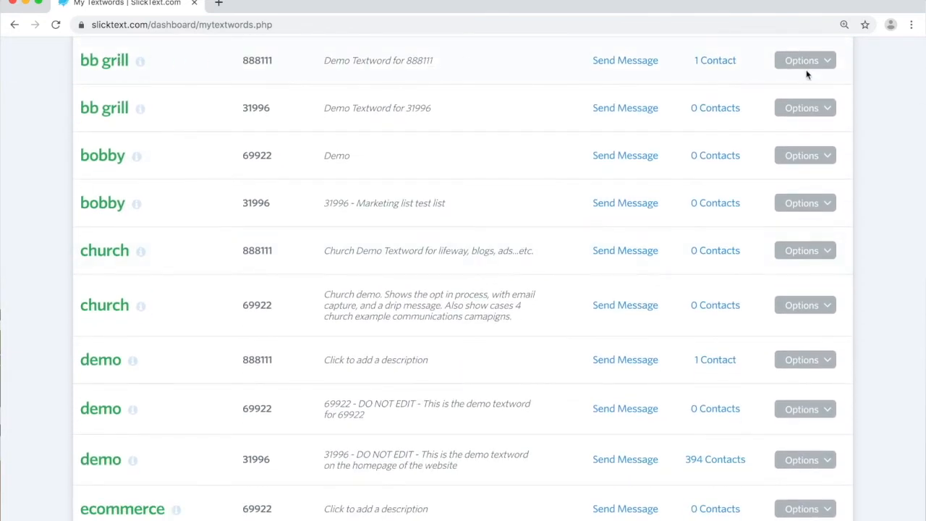
pyautogui.moveTo(804, 60)
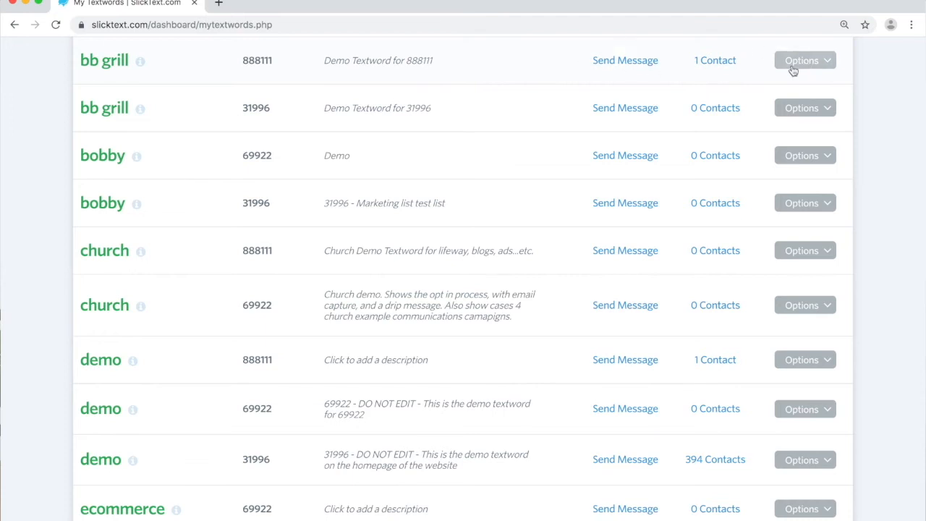
pyautogui.click(802, 61)
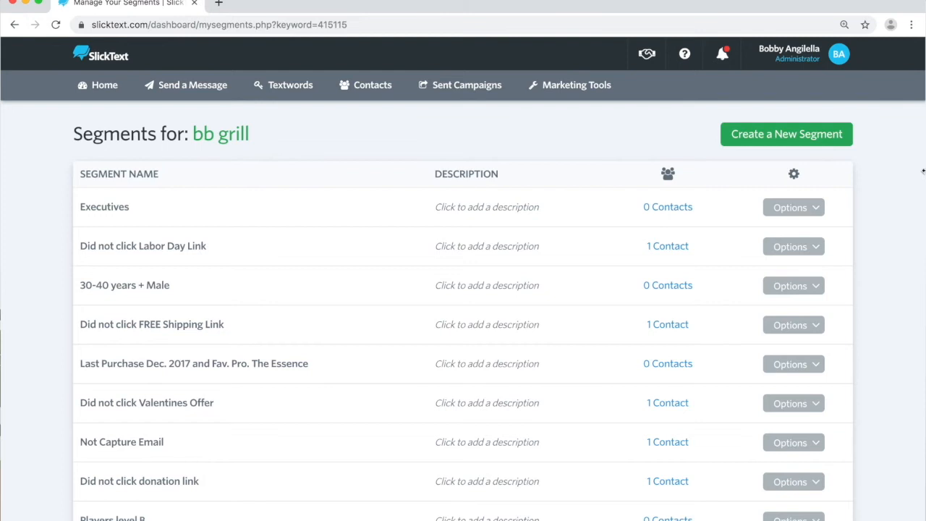
pyautogui.moveTo(248, 246)
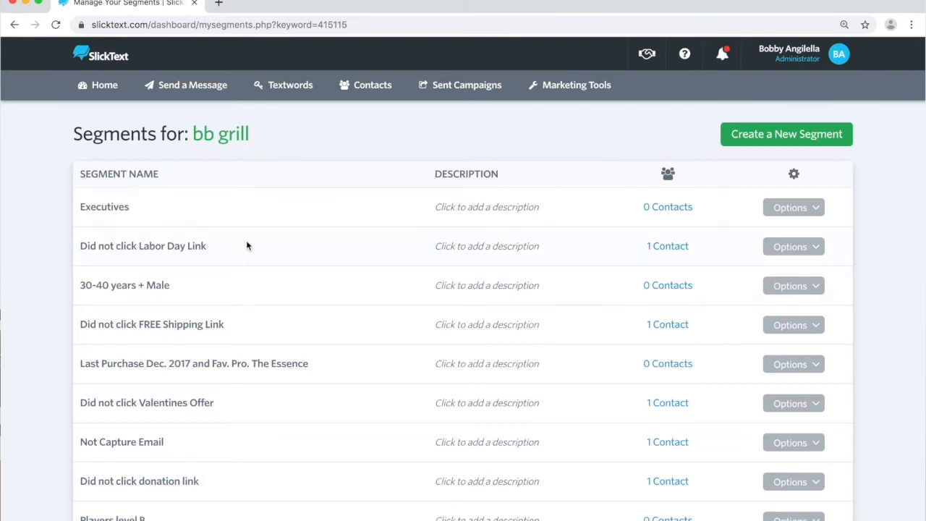
pyautogui.moveTo(473, 136)
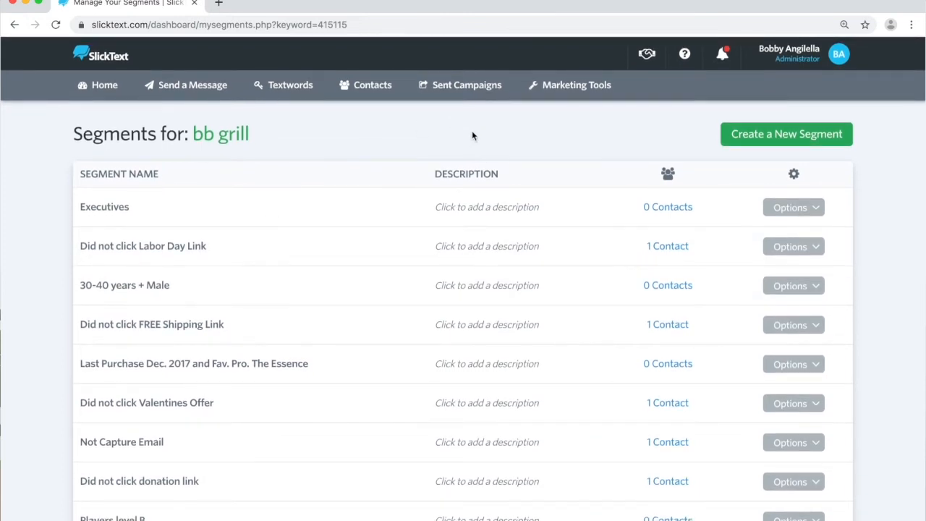
pyautogui.moveTo(775, 138)
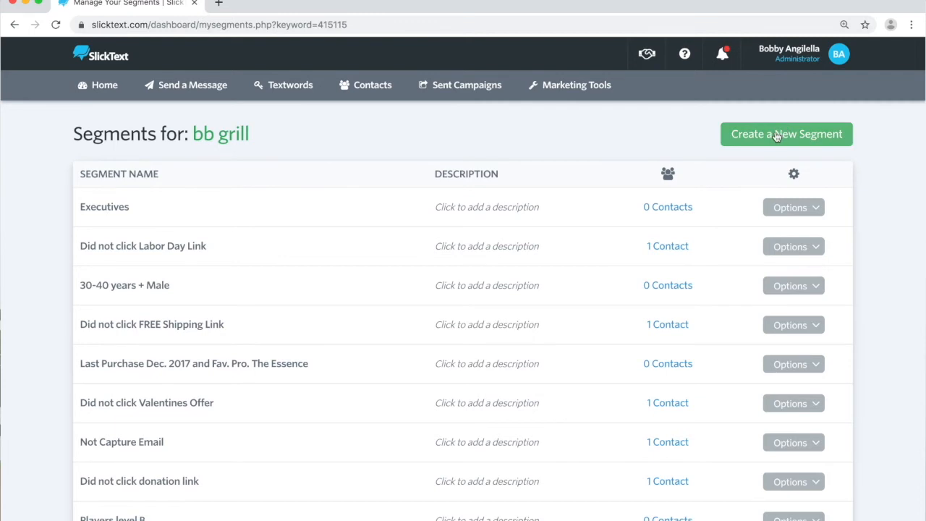
# Step: Start a new segment and name it Area Code 716
pyautogui.click(785, 134)
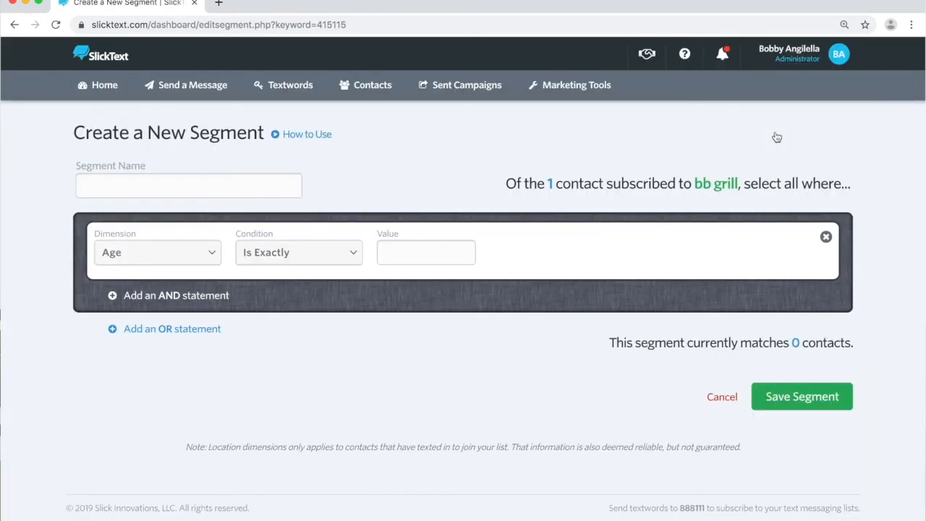
pyautogui.click(188, 185)
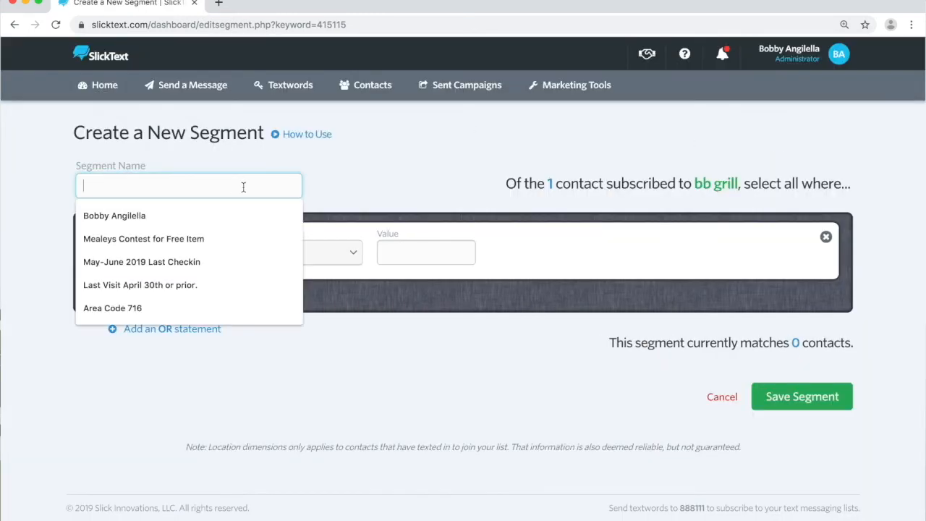
pyautogui.write('Area Code')
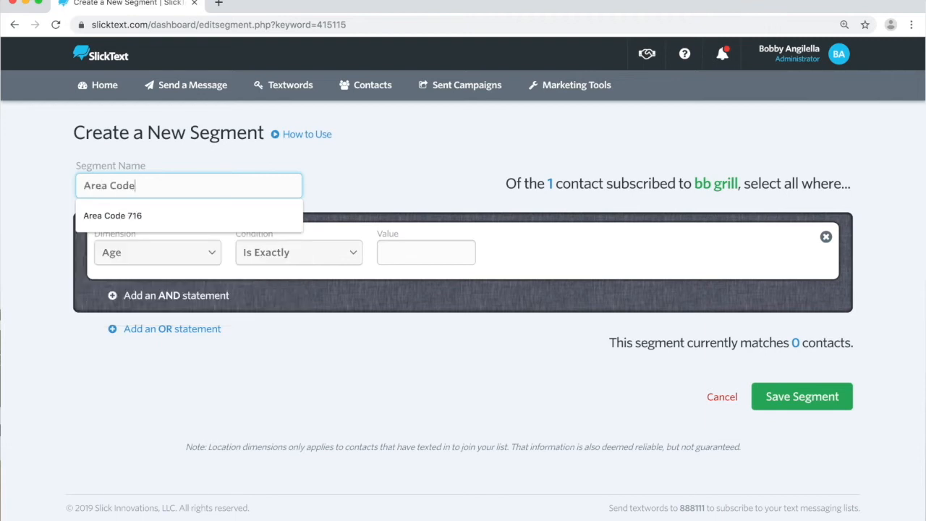
# Step: Set Dimension Area Code, Condition Is, Value 716, and save the segment
pyautogui.click(156, 252)
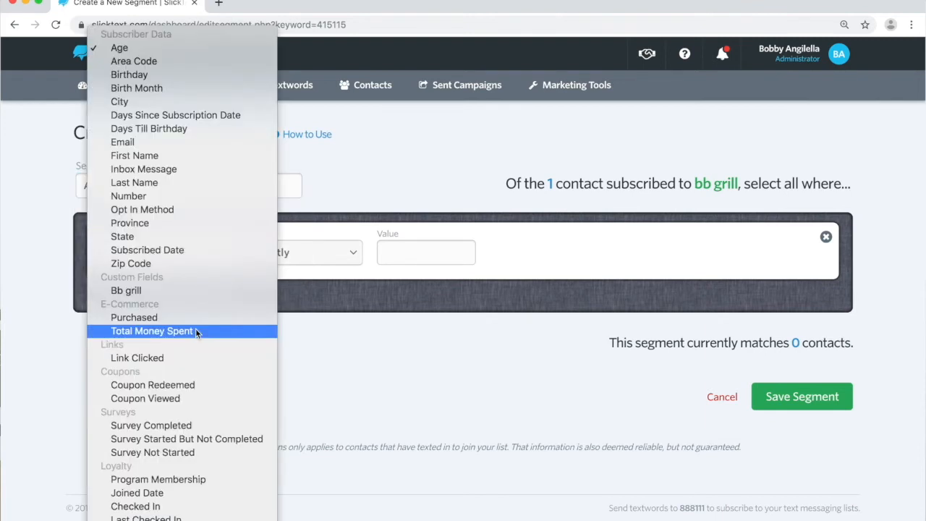
pyautogui.click(134, 61)
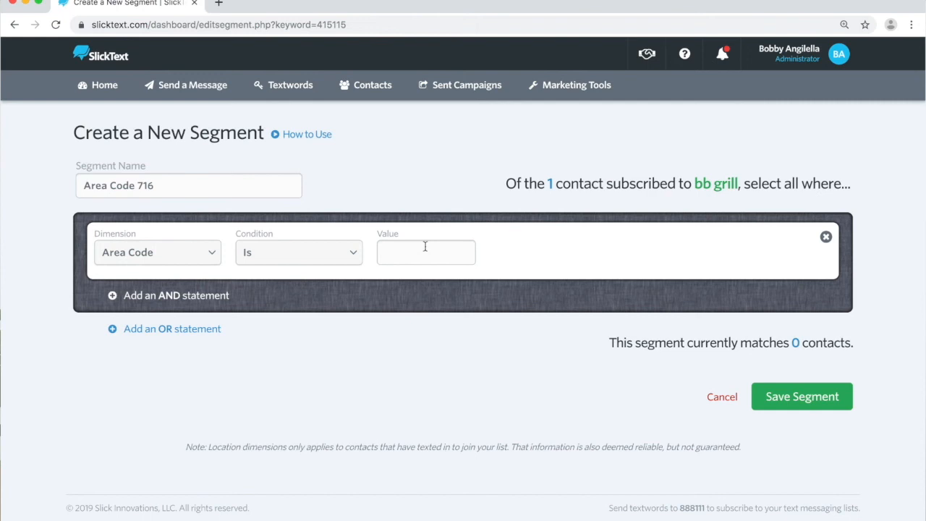
pyautogui.write('716')
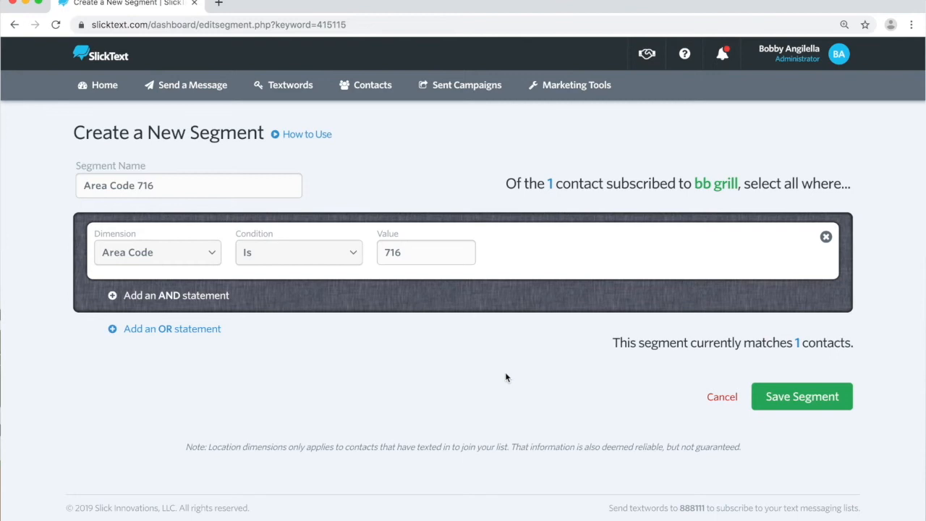
pyautogui.moveTo(288, 66)
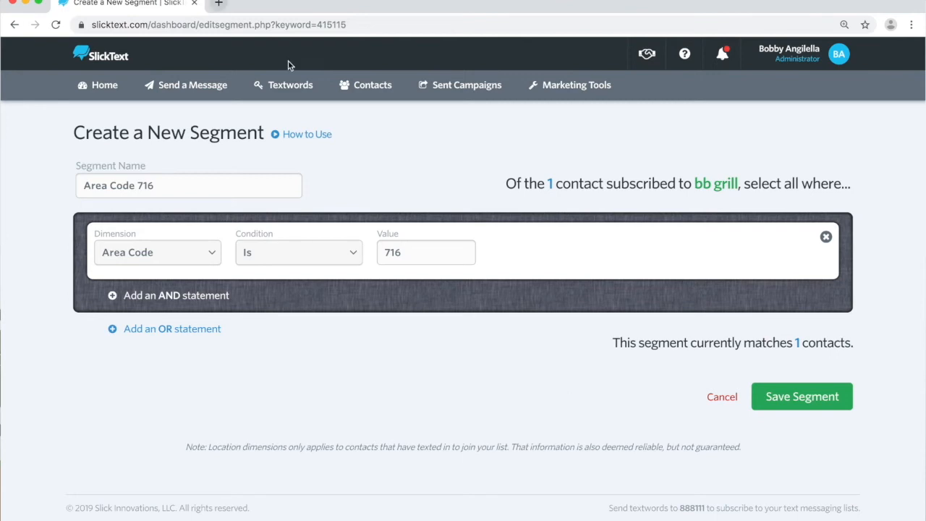
pyautogui.click(801, 397)
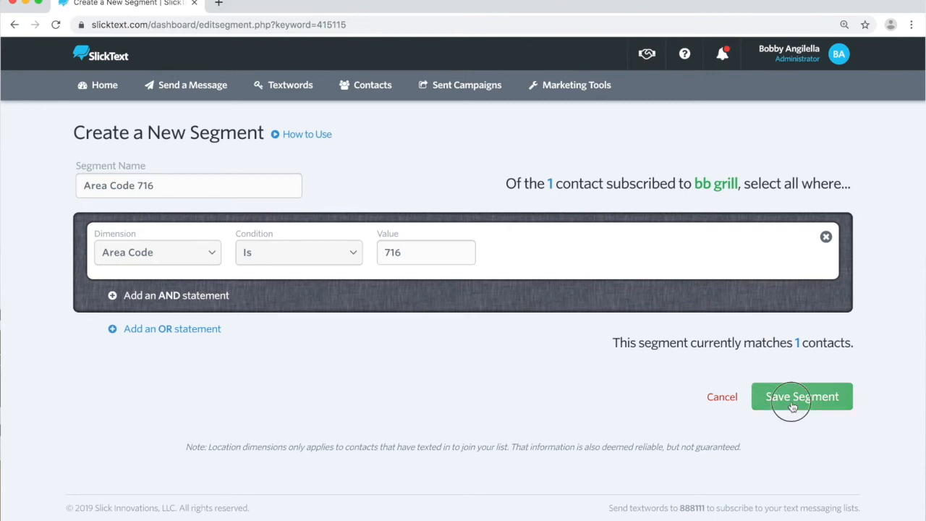
pyautogui.click(801, 397)
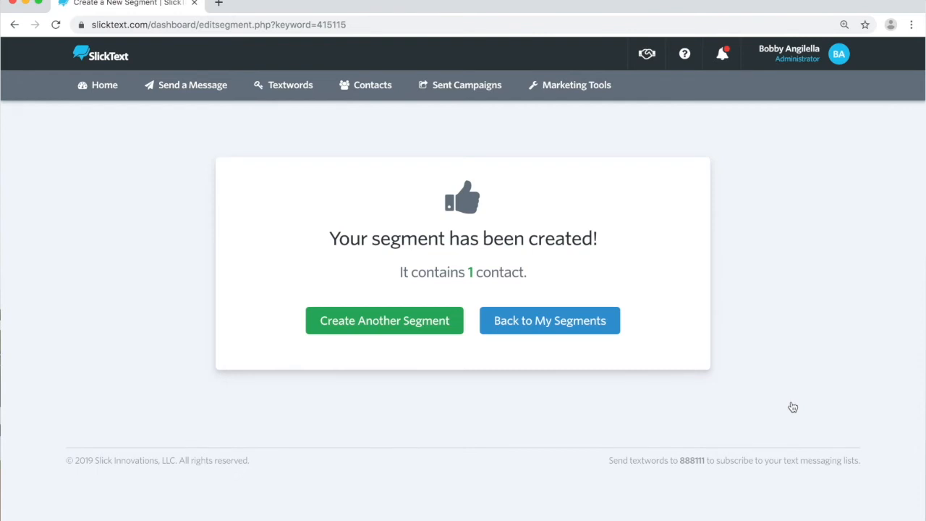
pyautogui.moveTo(182, 90)
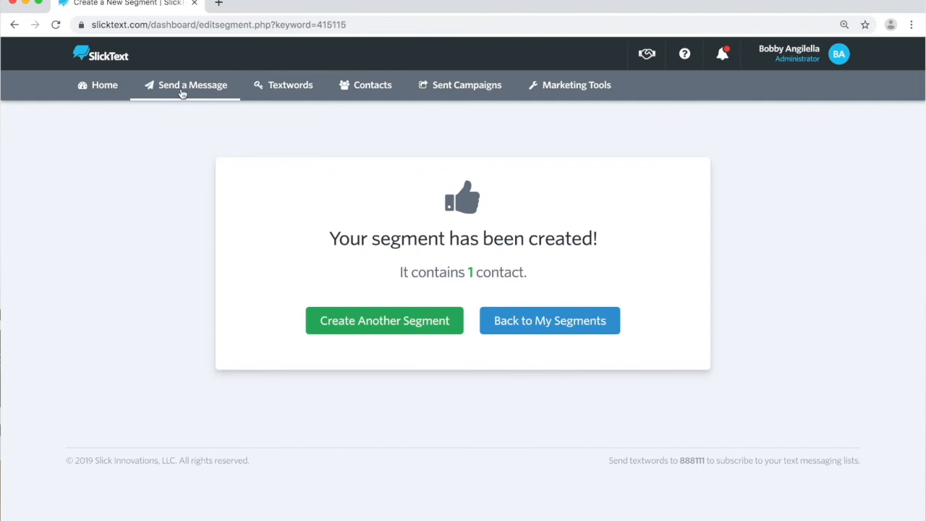
# Step: Address a new message to bb grill's Area Code 716 segment with the ABCOutfitters $5-off promo
pyautogui.click(185, 83)
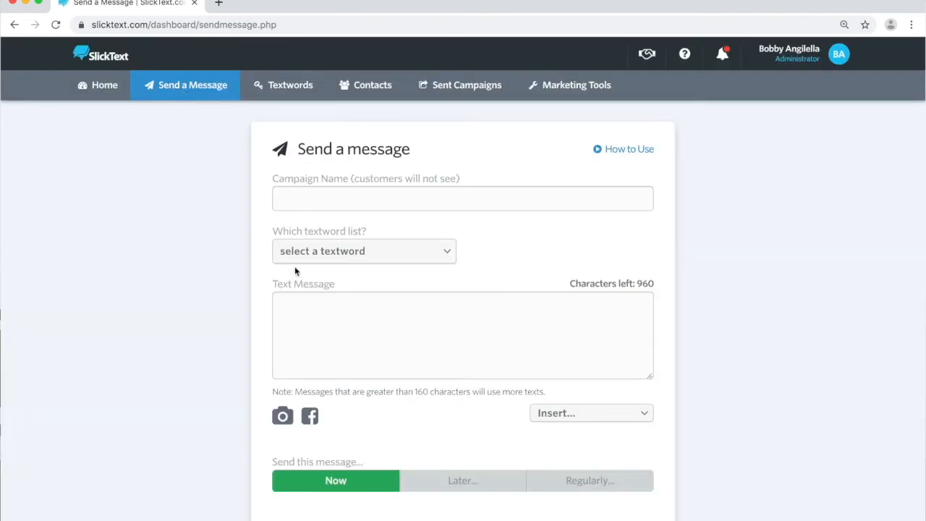
pyautogui.click(365, 251)
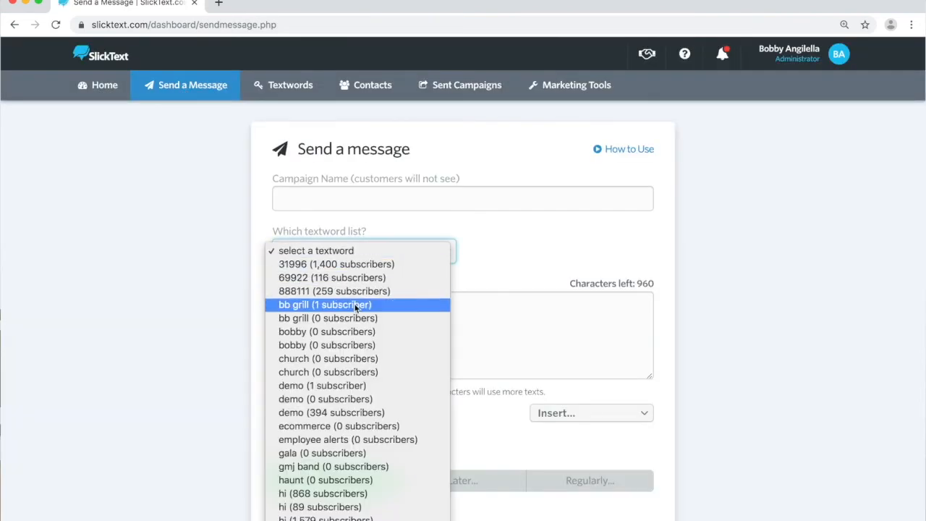
pyautogui.click(324, 303)
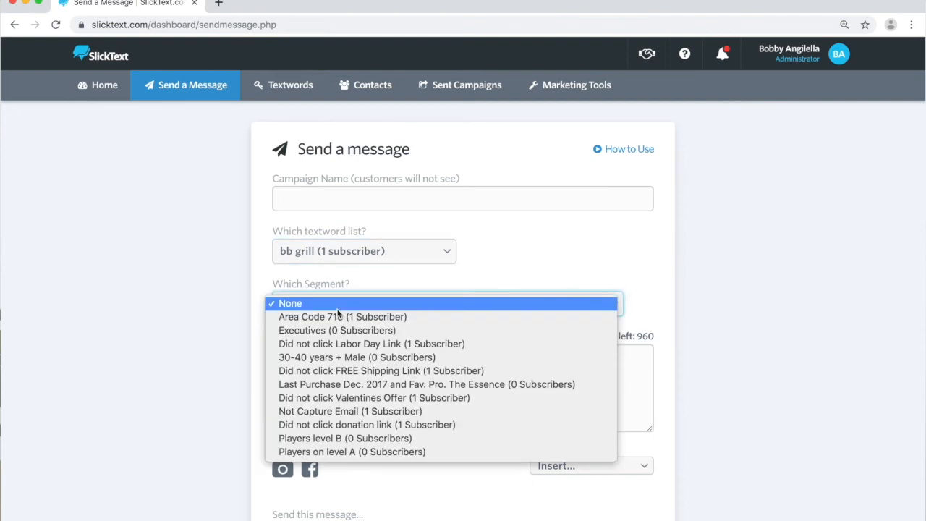
pyautogui.click(342, 315)
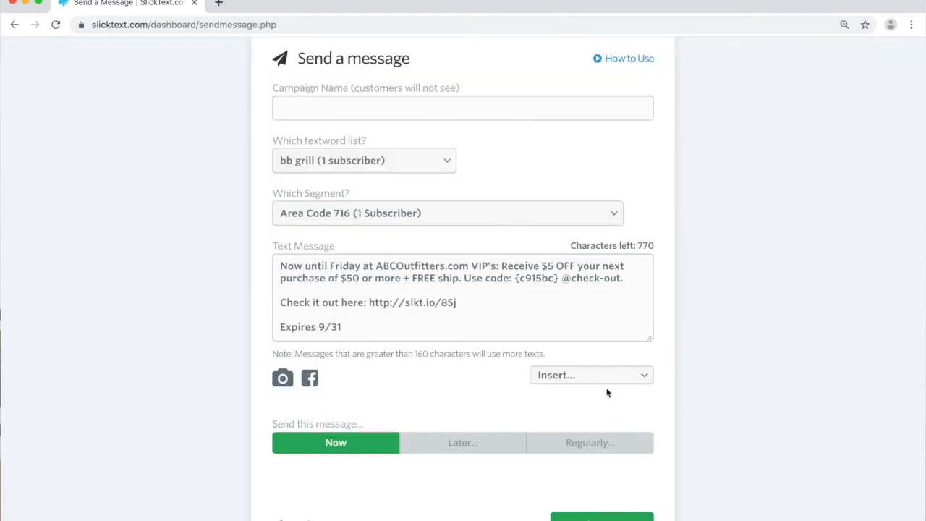
pyautogui.scroll(-3)
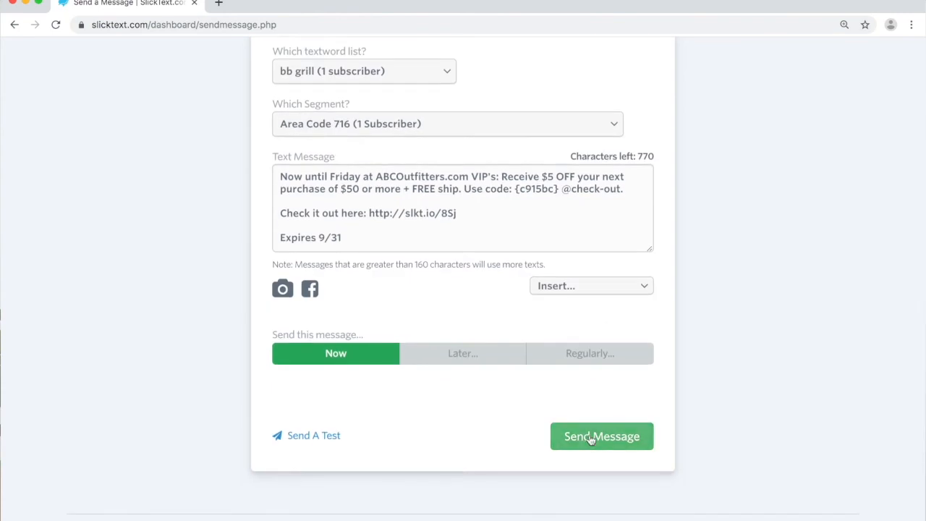